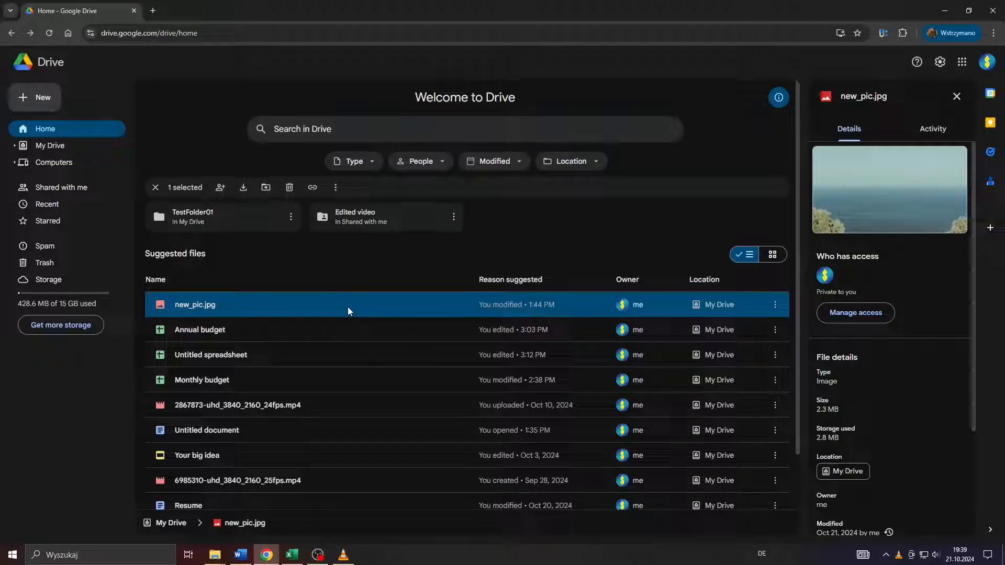
mouse_move(284, 379)
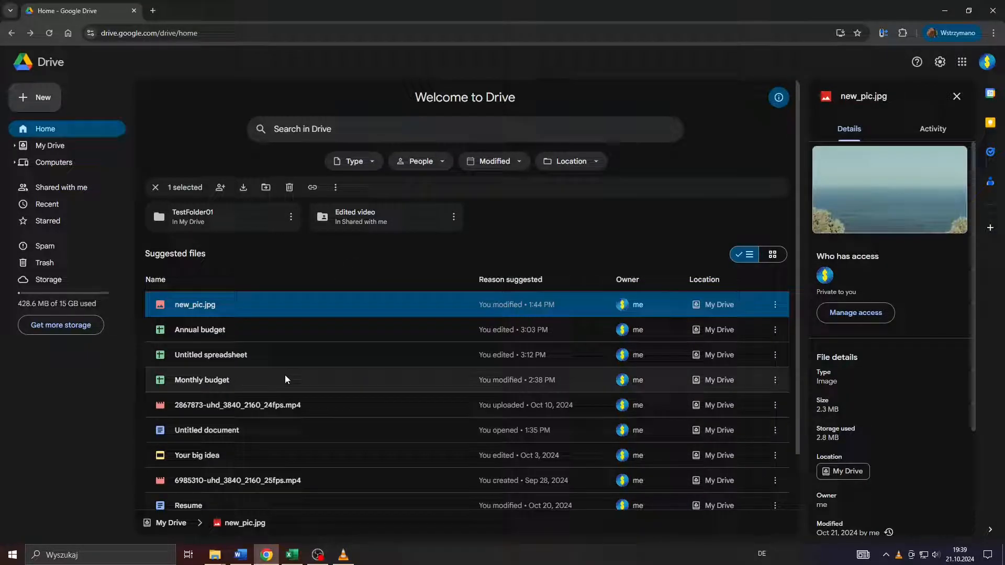
mouse_move(267, 427)
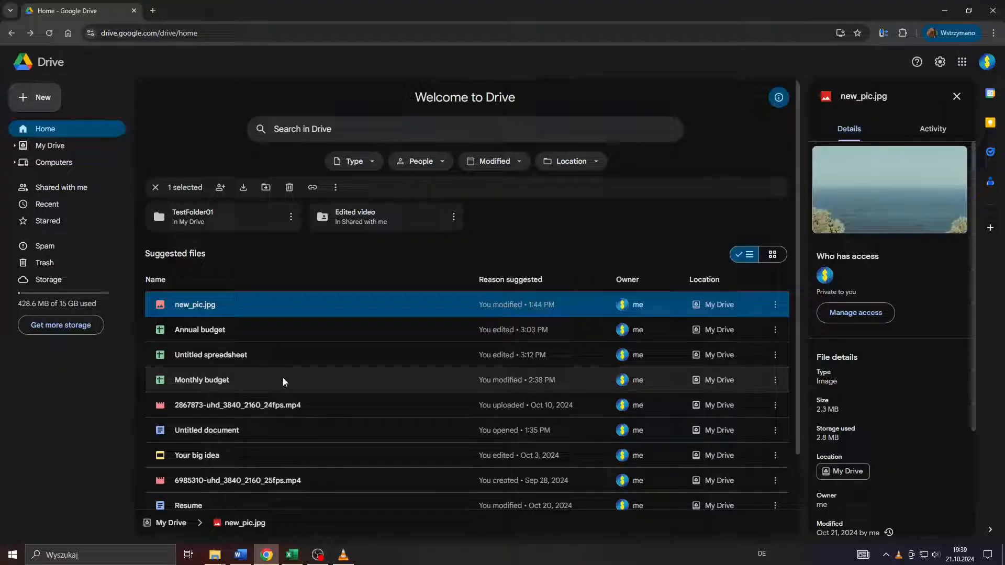
mouse_move(215, 361)
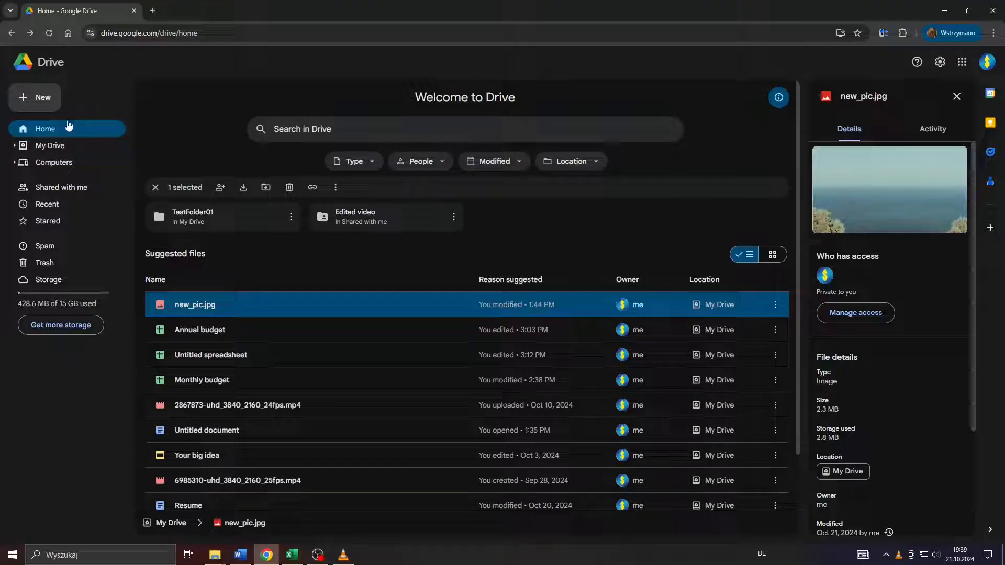
Bring up the Share dialog for new_pic.jpg from its right-click menu.
click(199, 330)
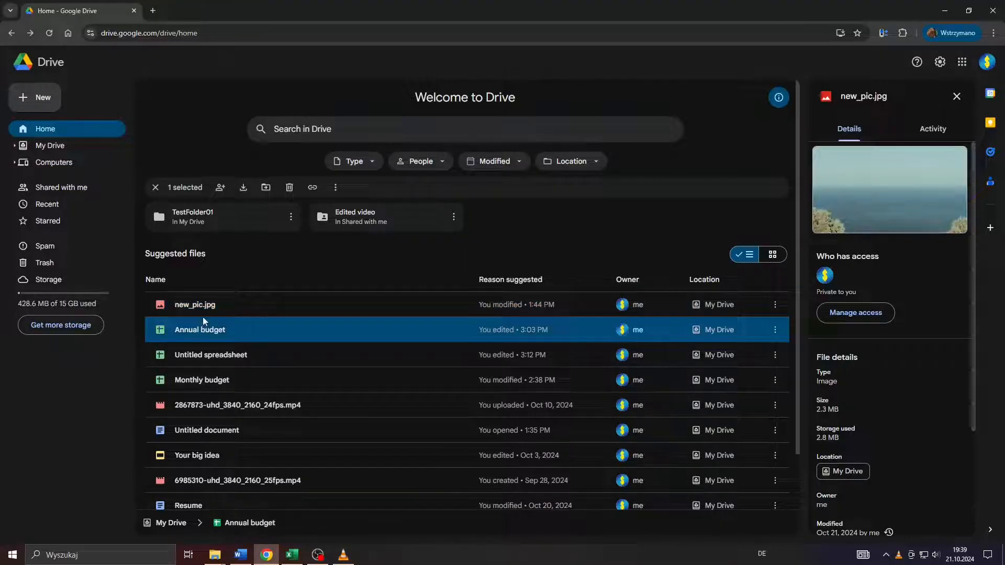
click(195, 305)
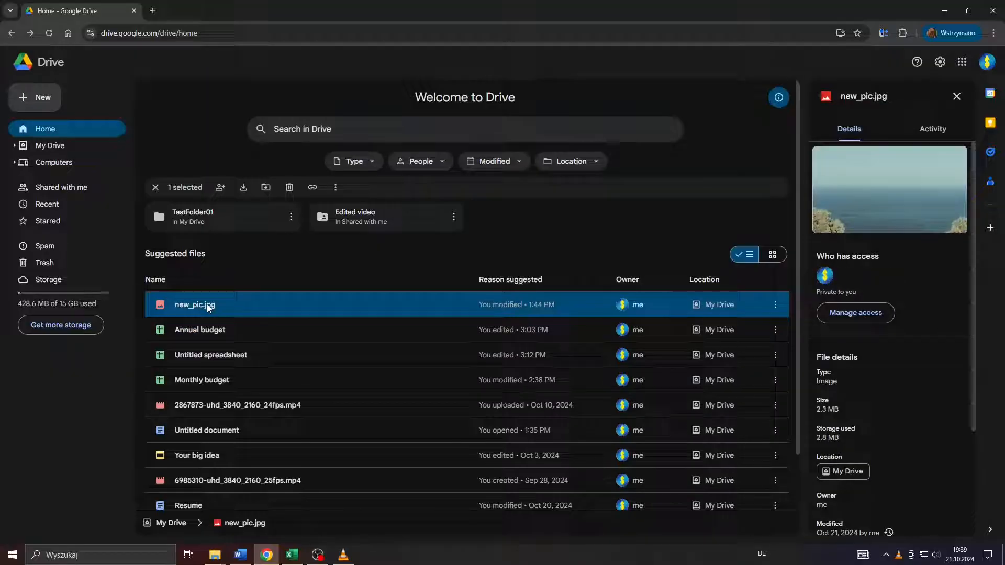
mouse_move(187, 310)
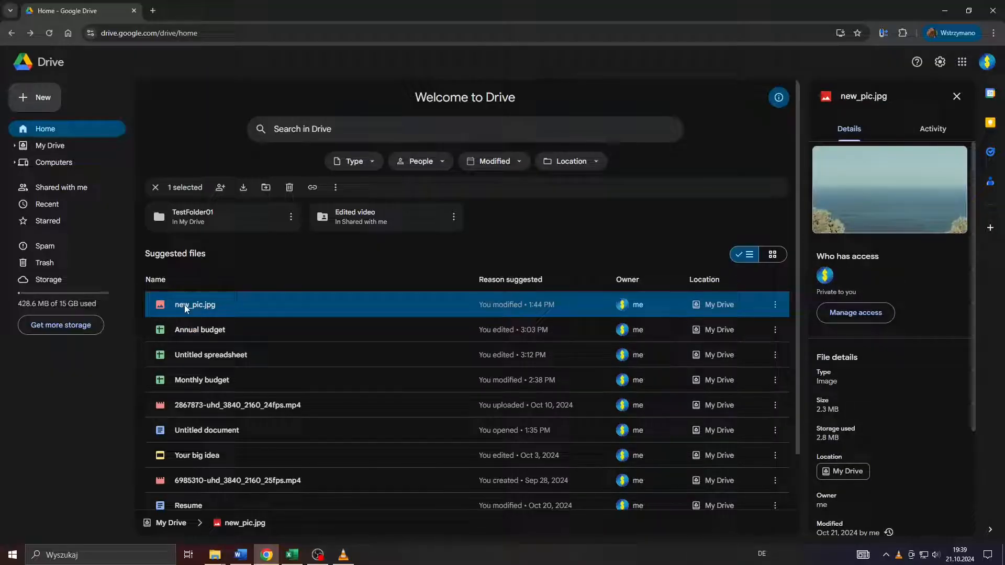
mouse_move(232, 315)
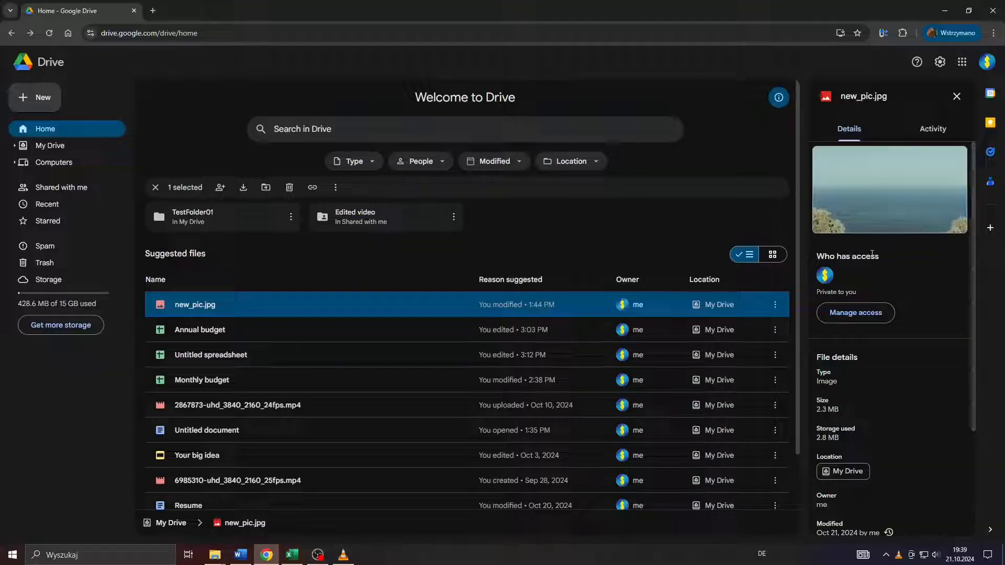
mouse_move(242, 302)
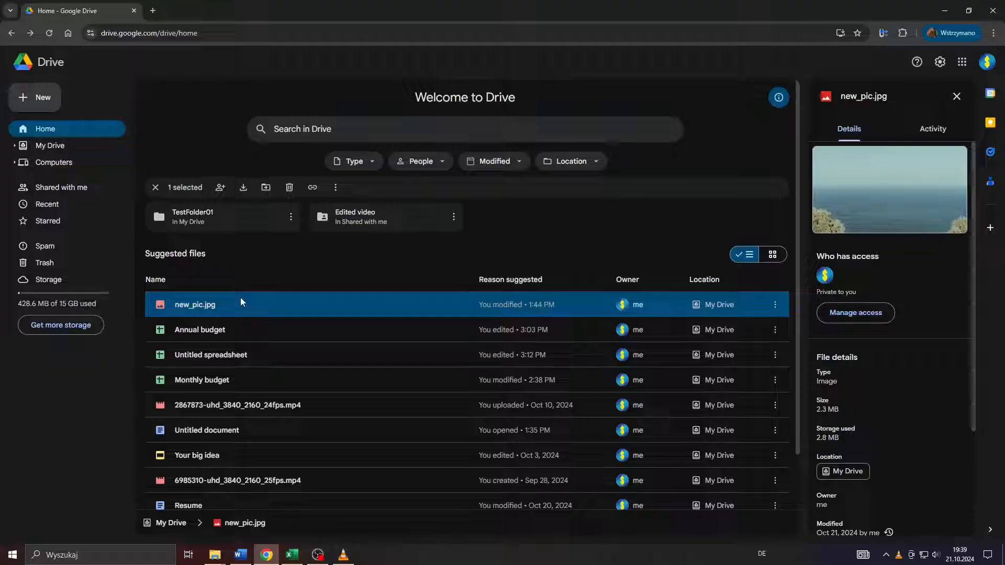
right_click(195, 304)
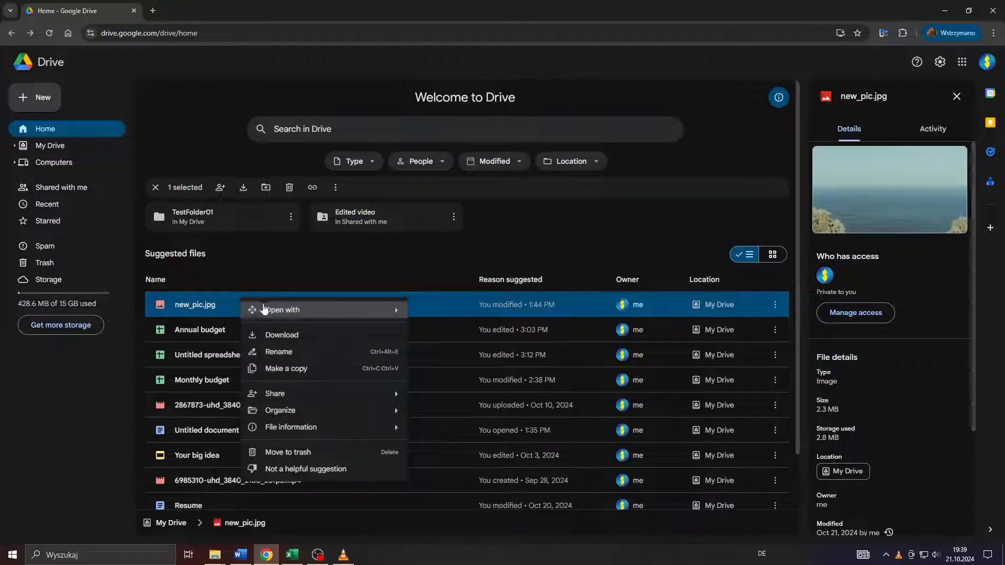
click(447, 397)
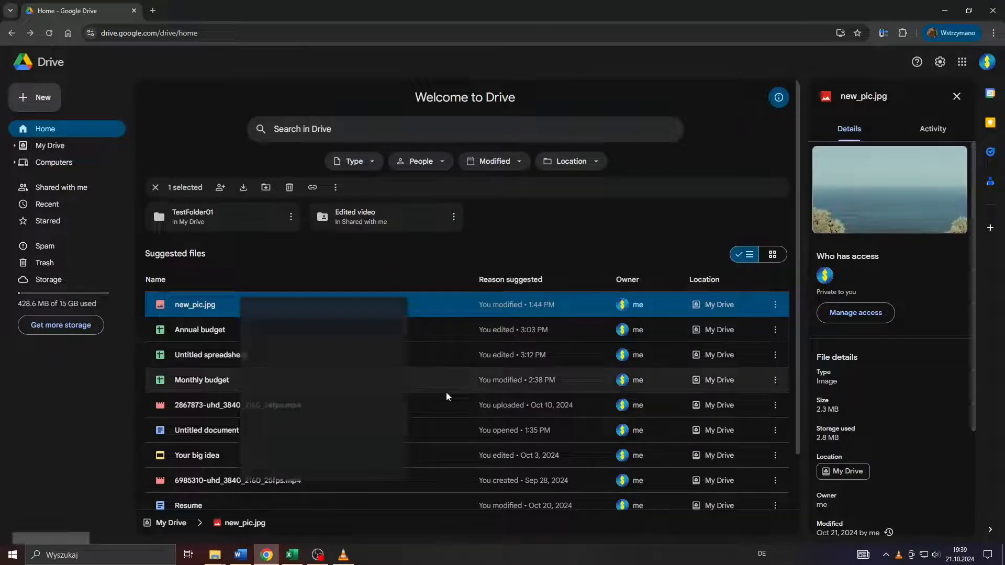
Change General access to 'Anyone with the link' as viewer.
click(312, 188)
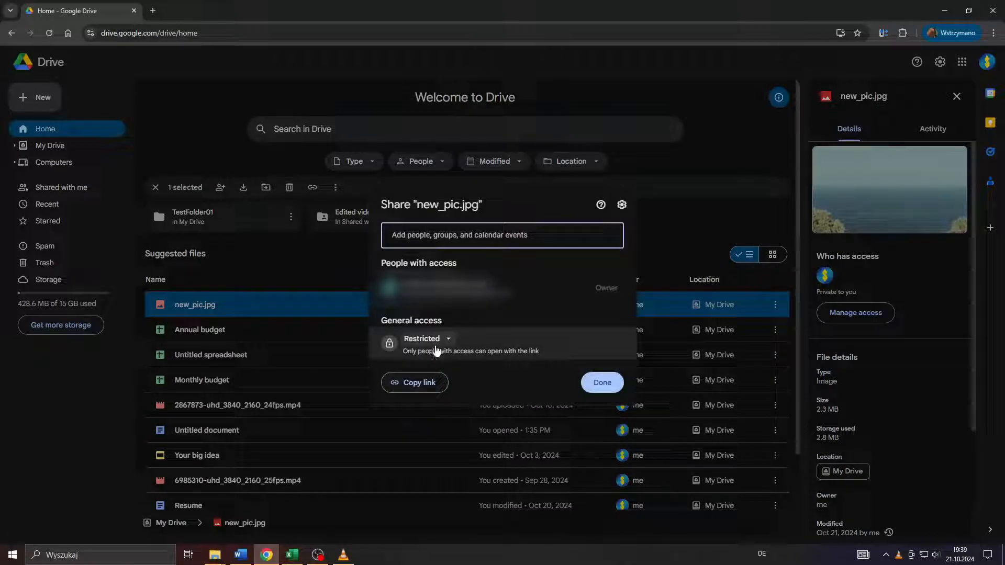
click(426, 338)
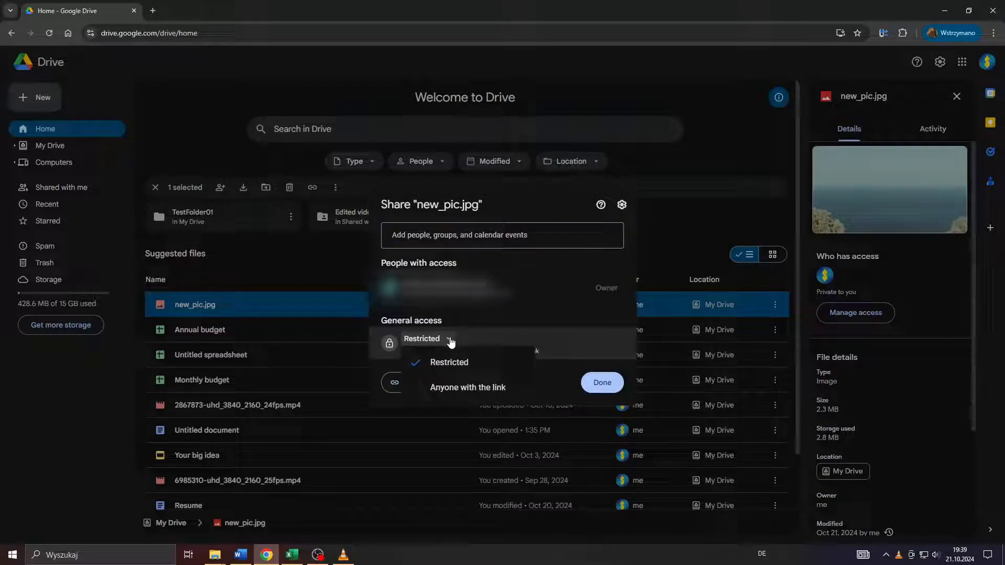
mouse_move(467, 388)
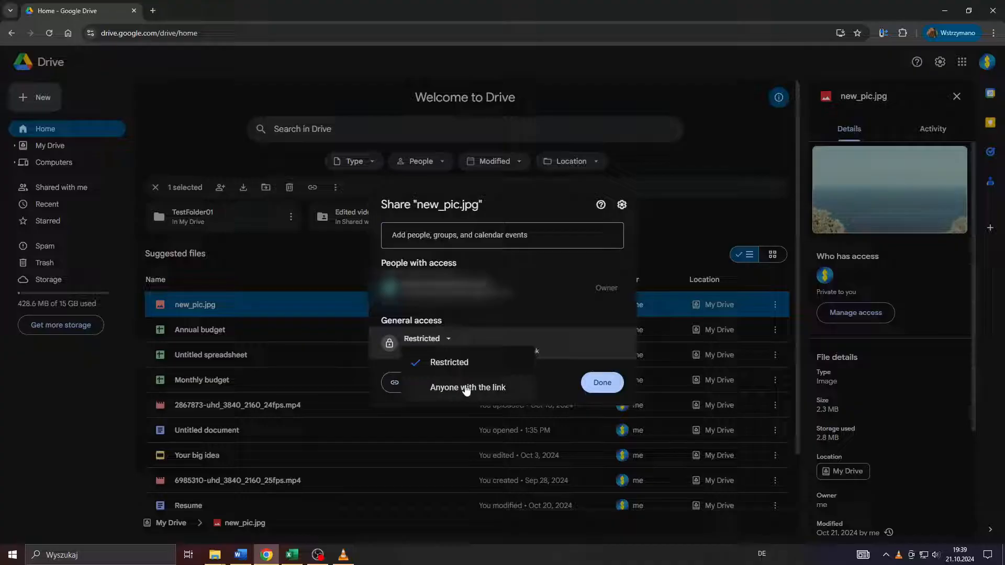
click(468, 387)
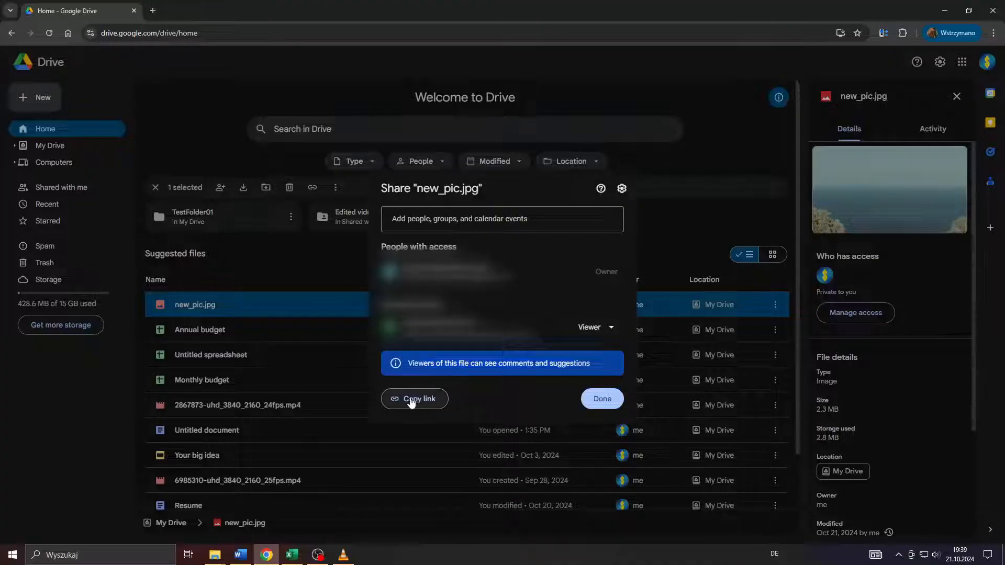
mouse_move(489, 352)
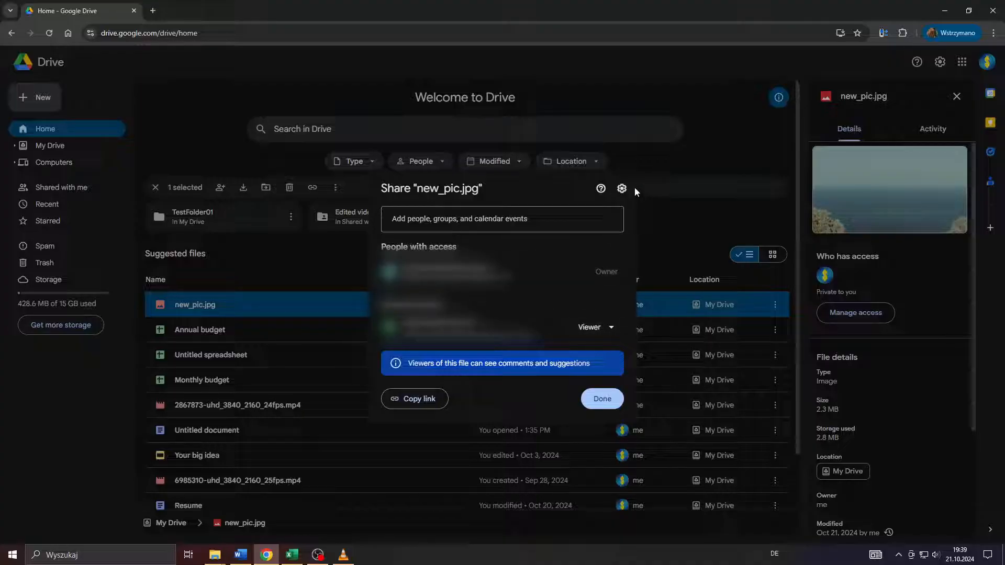
In share settings, toggle the viewers' download, print and copy option off and on.
click(601, 399)
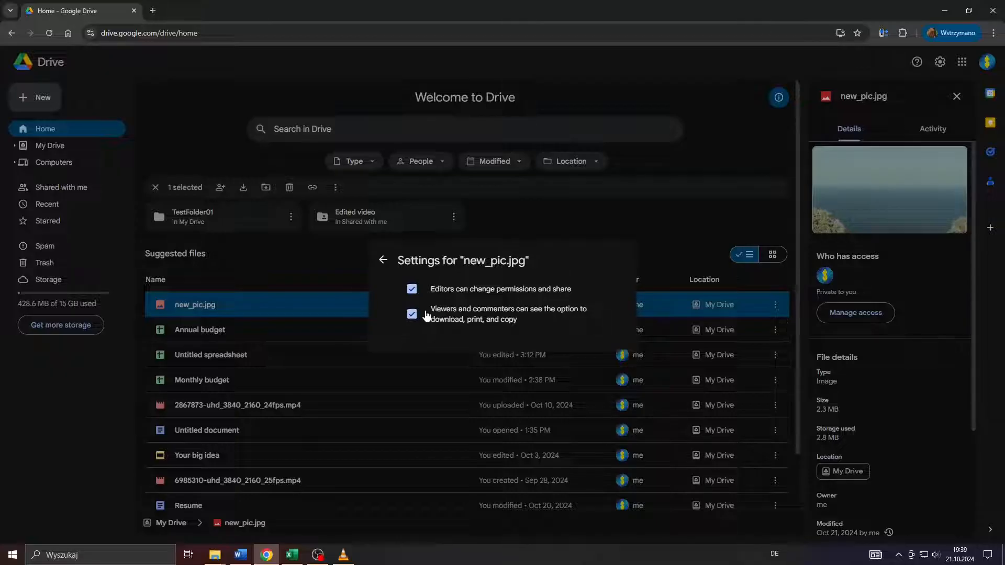
click(413, 315)
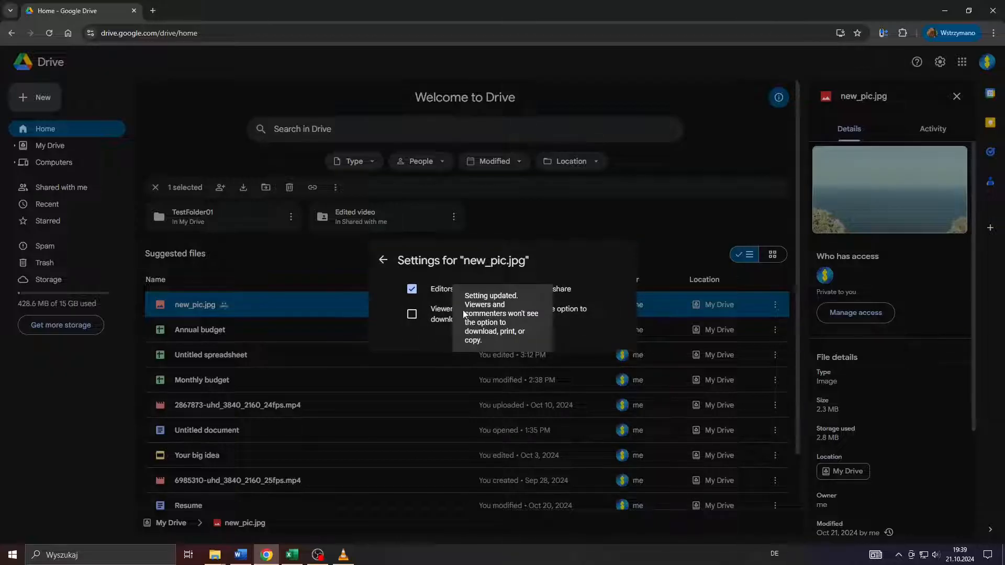
click(412, 315)
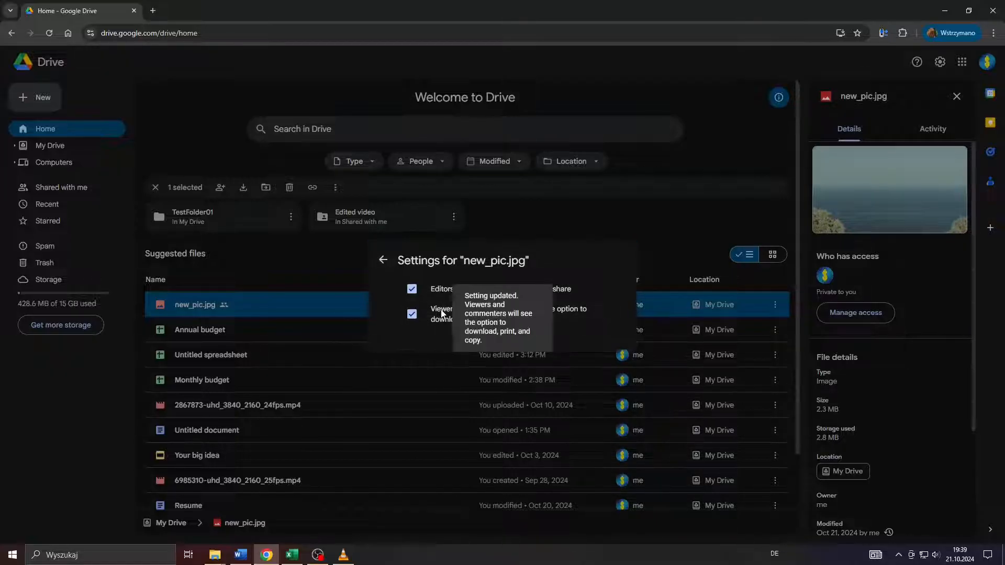
click(413, 314)
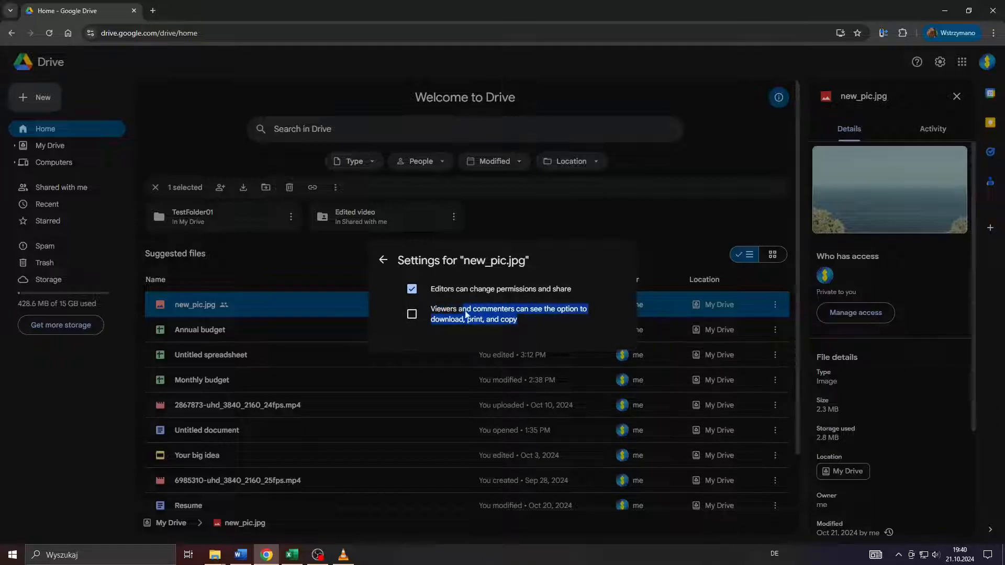
Toggle the download, print and copy option again and confirm the settings.
click(413, 315)
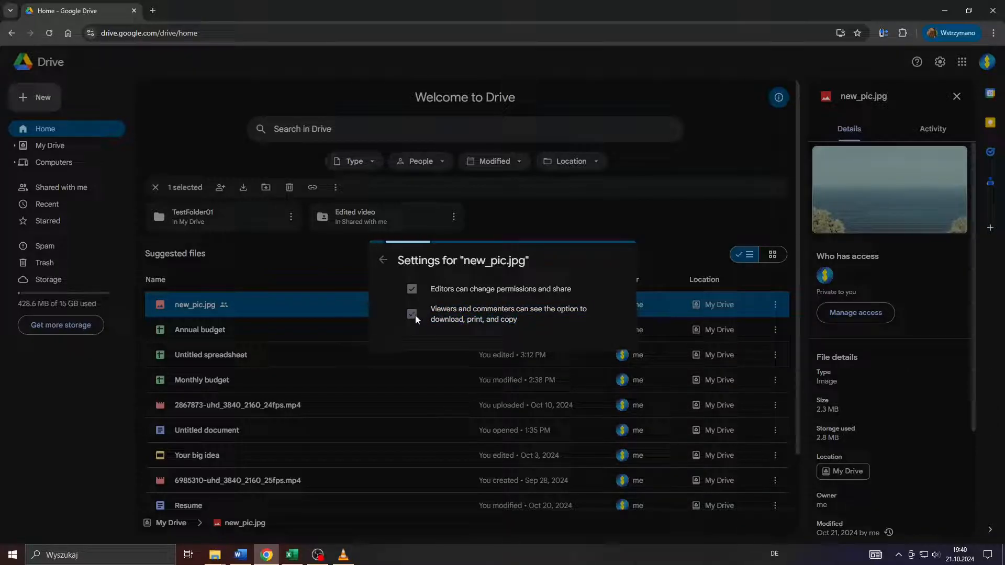
click(411, 314)
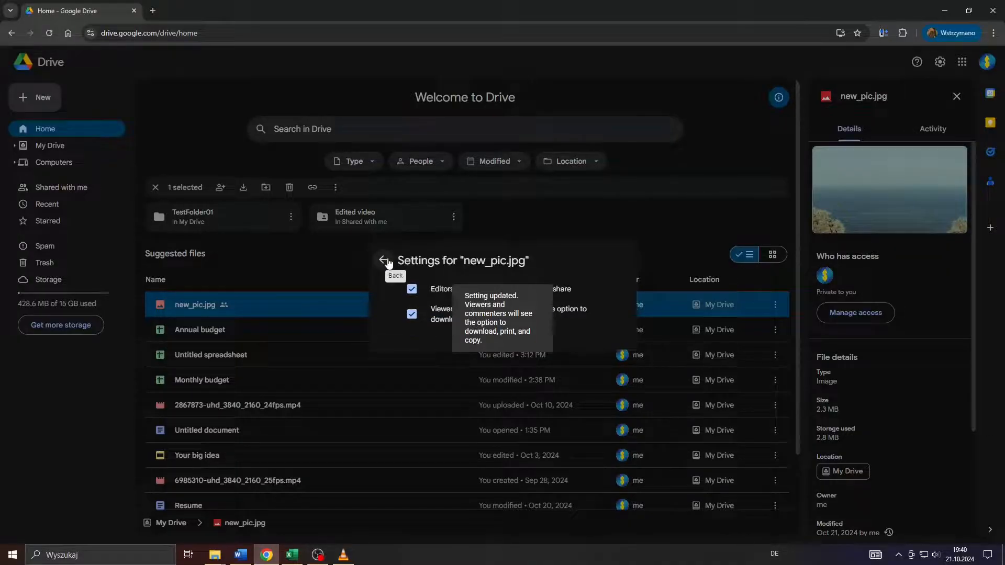
click(318, 555)
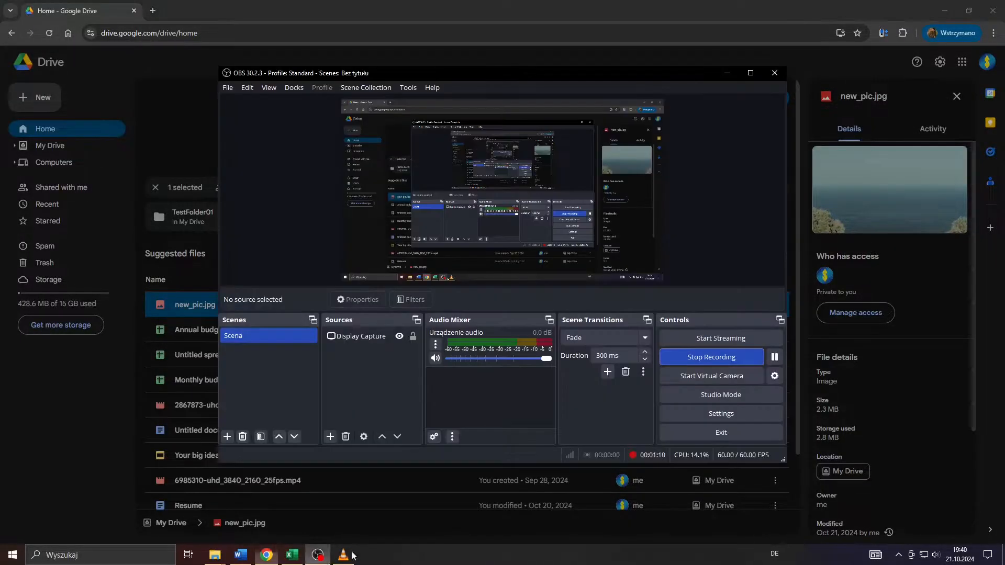